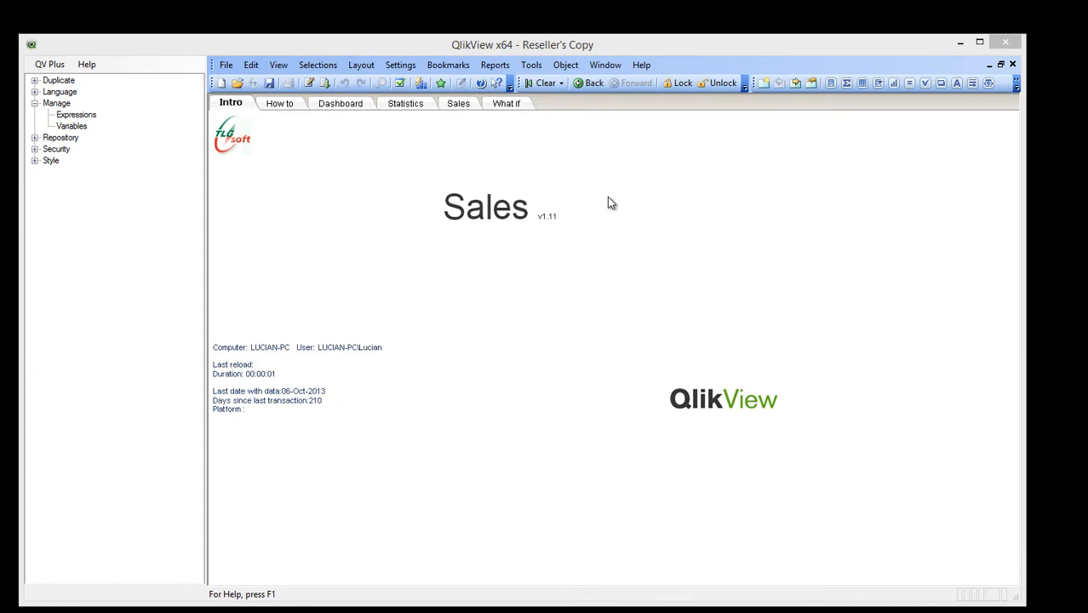
# Move through the sheets to Statistics and inspect the faulty Active partners cell expression
pyautogui.click(279, 103)
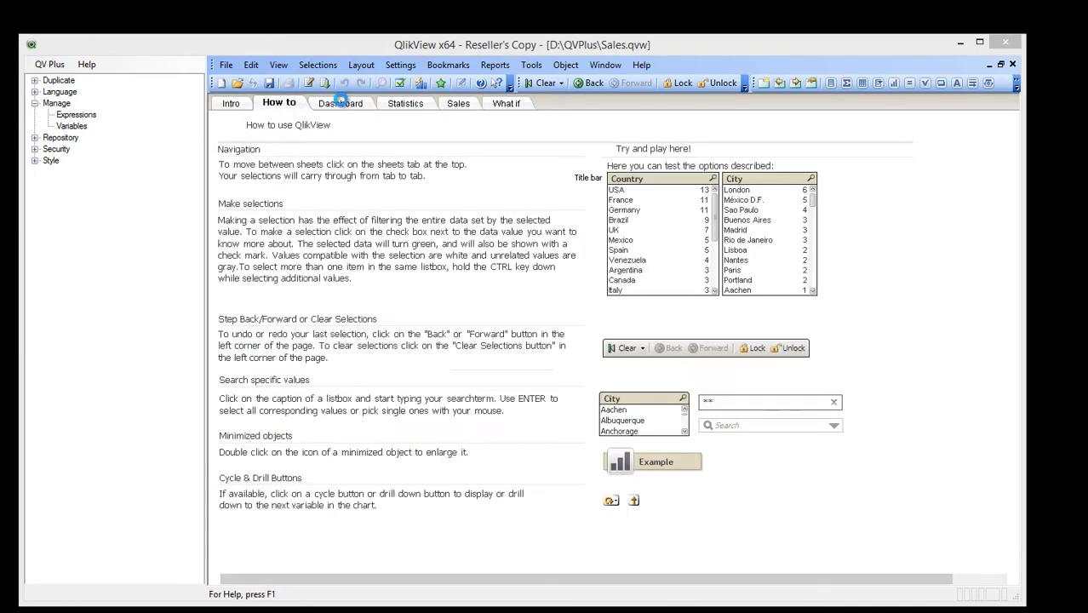
pyautogui.click(404, 103)
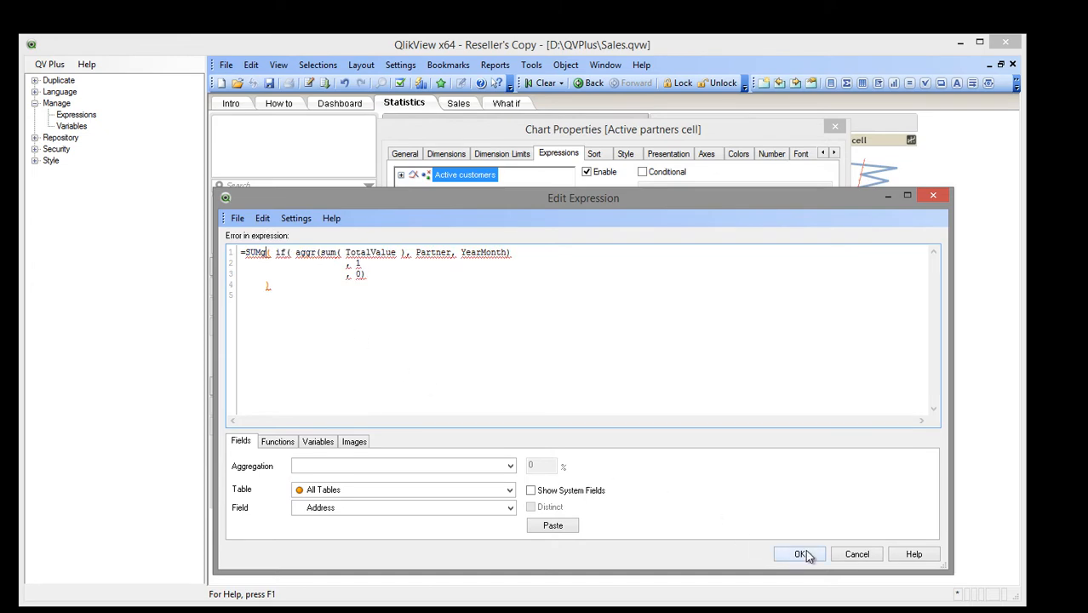
pyautogui.click(801, 553)
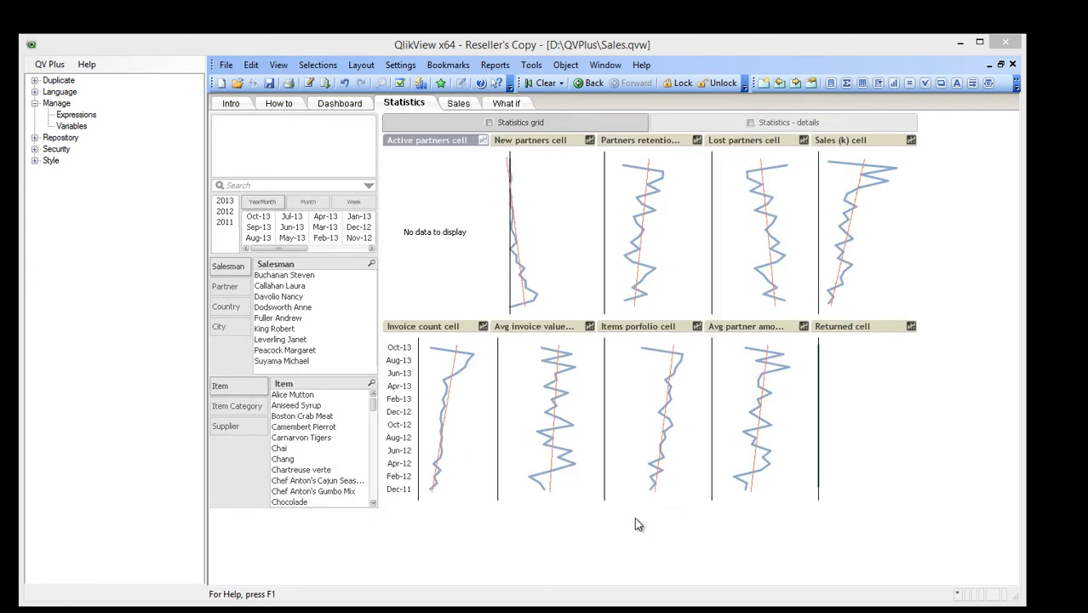
# Load chart expressions from only the (SH05) Statistics sheet into the expressions manager
pyautogui.click(76, 114)
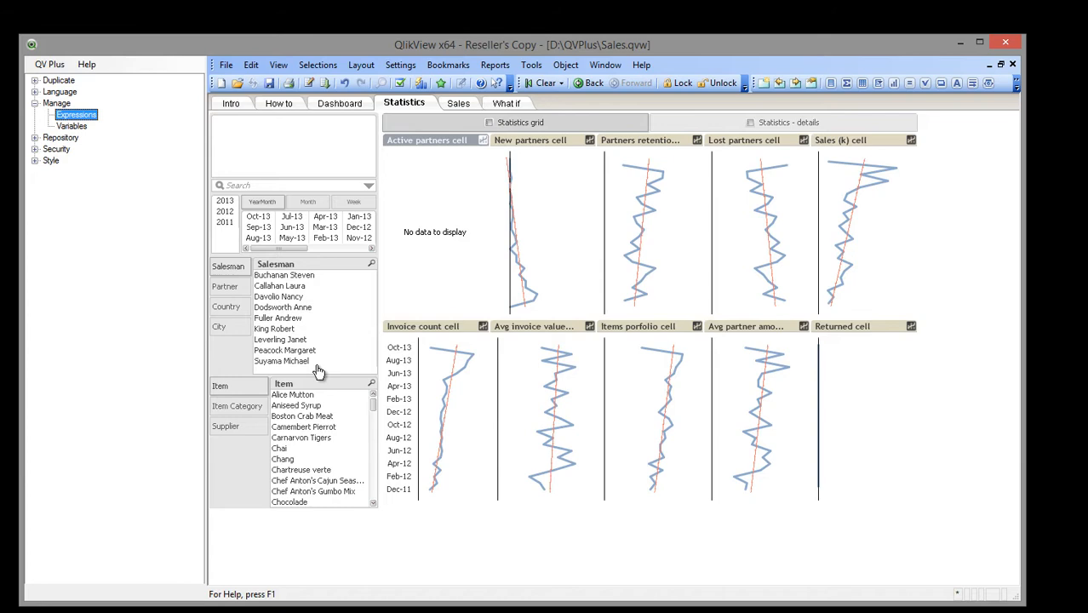
pyautogui.moveTo(604, 394)
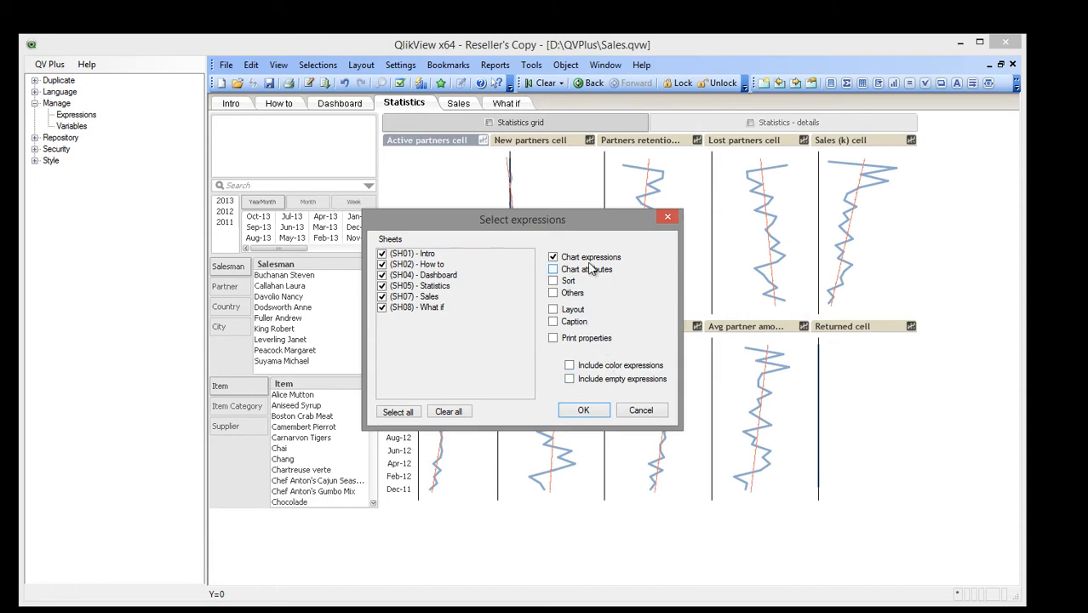
pyautogui.click(449, 411)
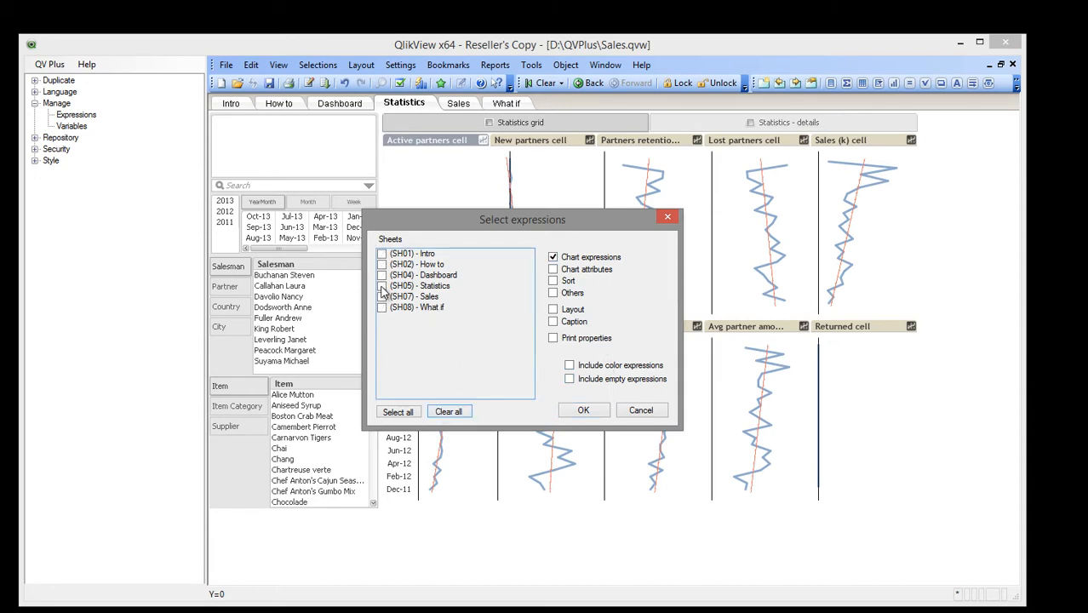
pyautogui.click(583, 409)
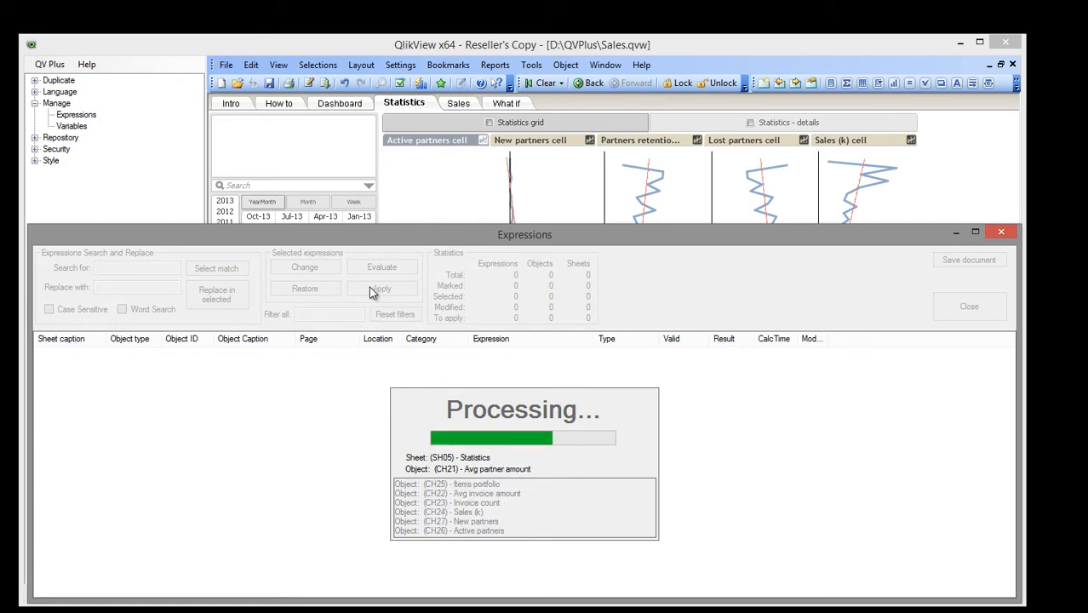
# Mark the six expression rows of CH21, CH25 and CH22 in the 36-expression list
pyautogui.click(382, 289)
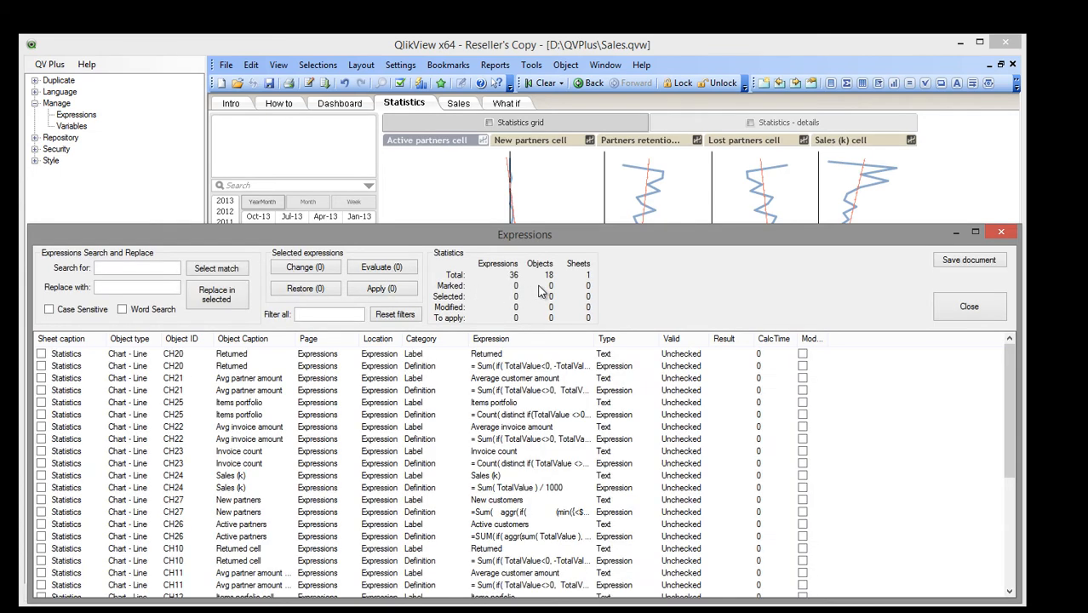
pyautogui.moveTo(330, 437)
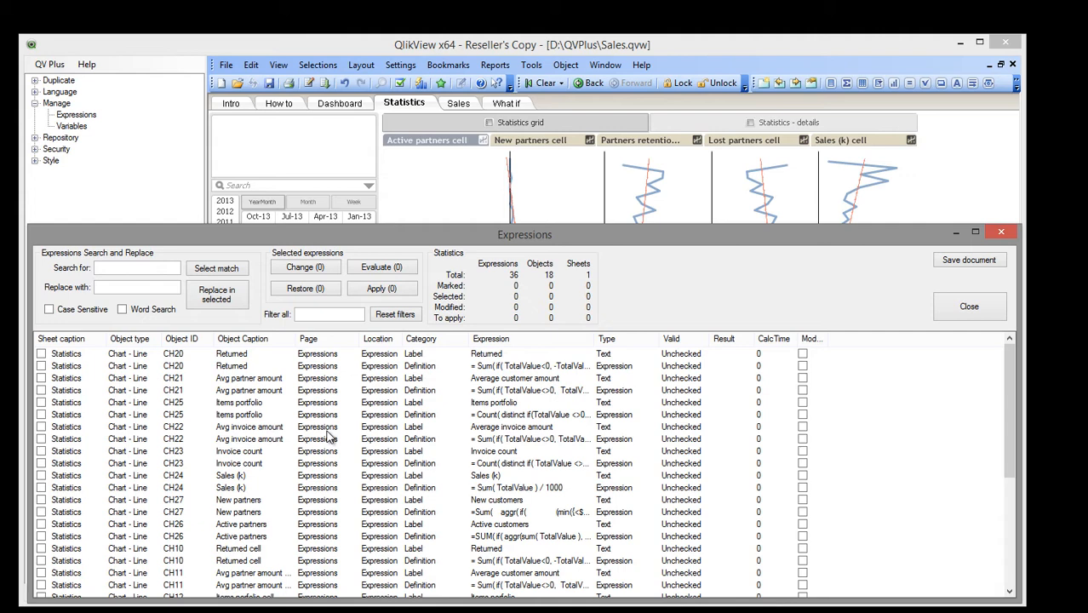
pyautogui.moveTo(285, 389)
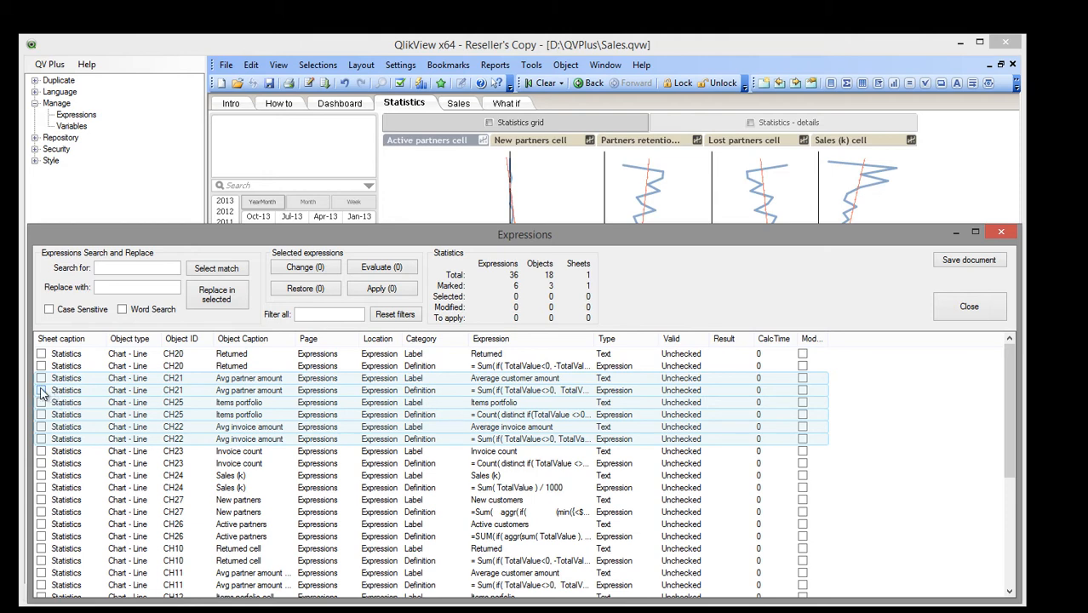
# Filter to 'items', change both Items portfolio expressions to 'abc', then reset filters
pyautogui.click(41, 390)
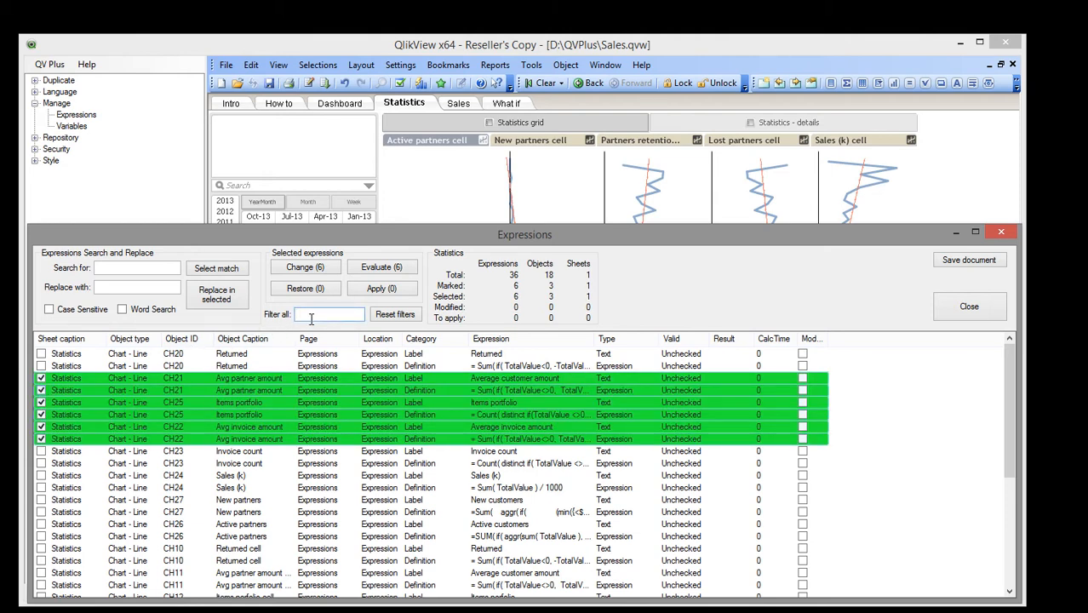
pyautogui.write('items')
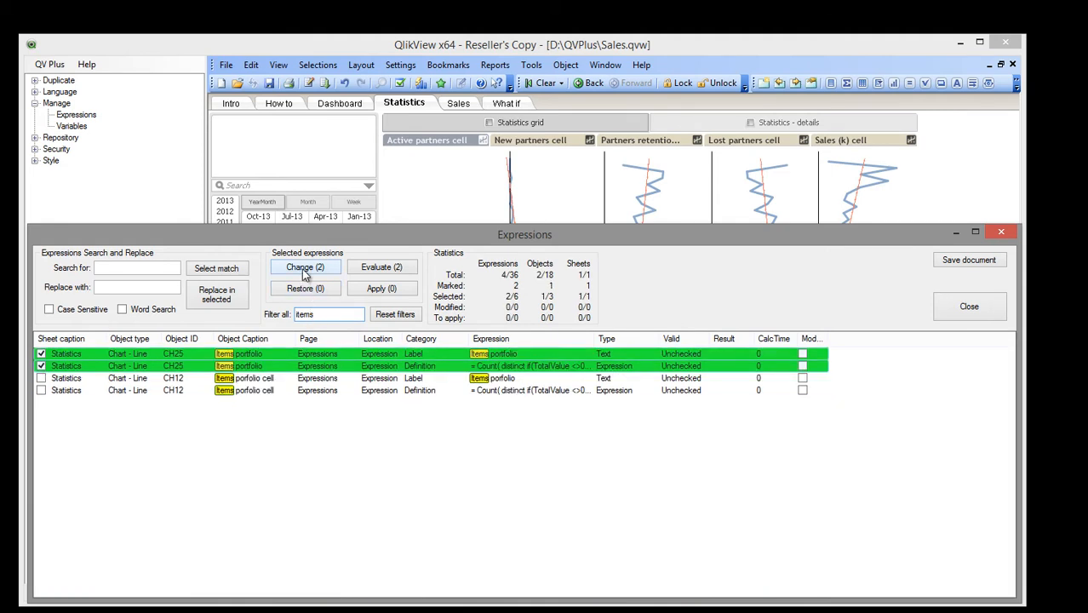
pyautogui.click(304, 267)
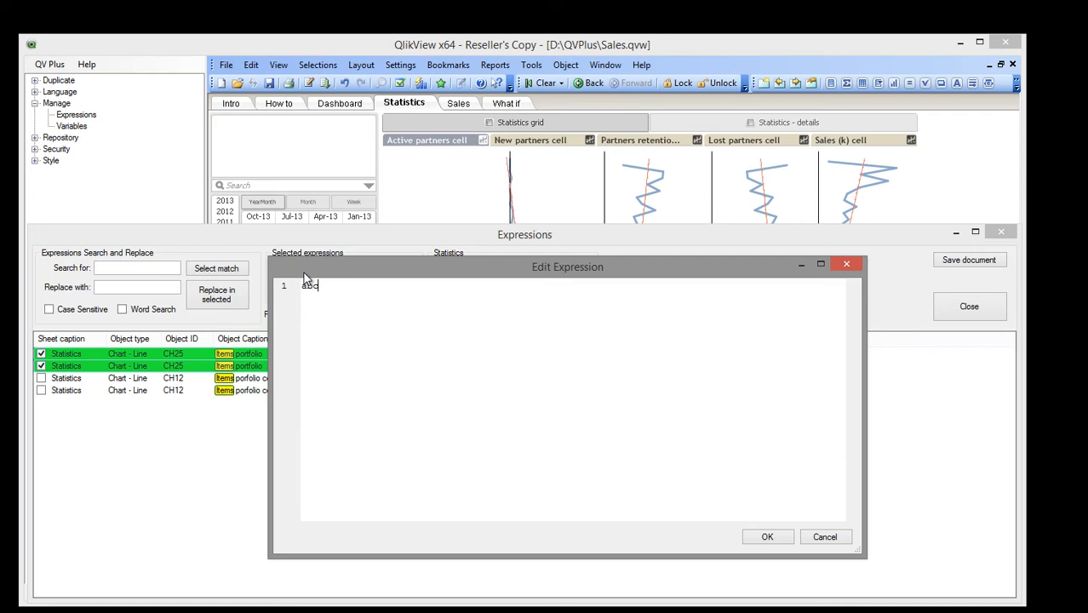
pyautogui.click(766, 536)
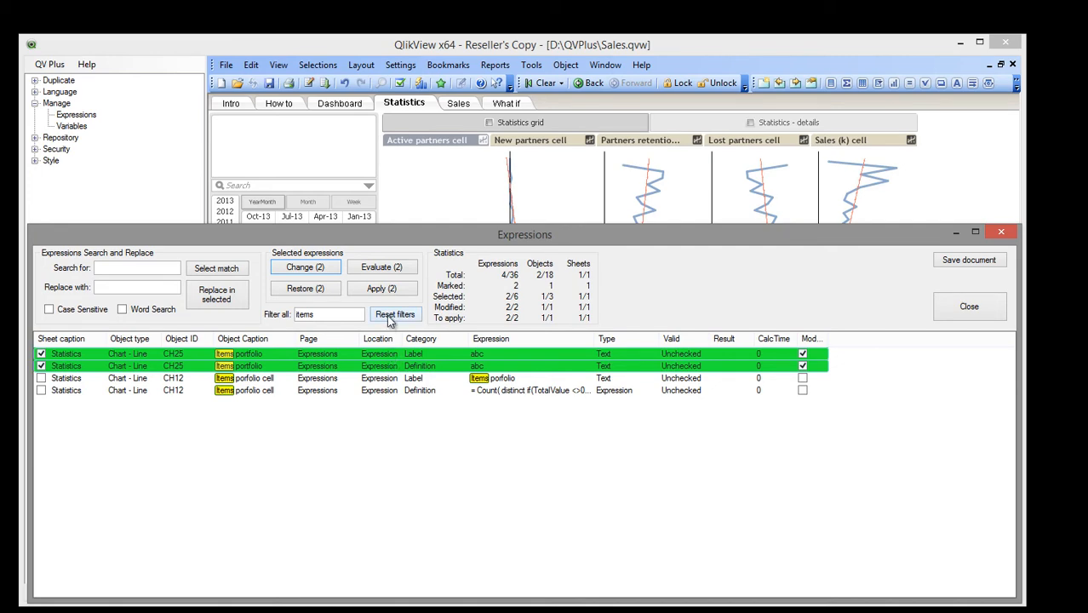
pyautogui.click(395, 314)
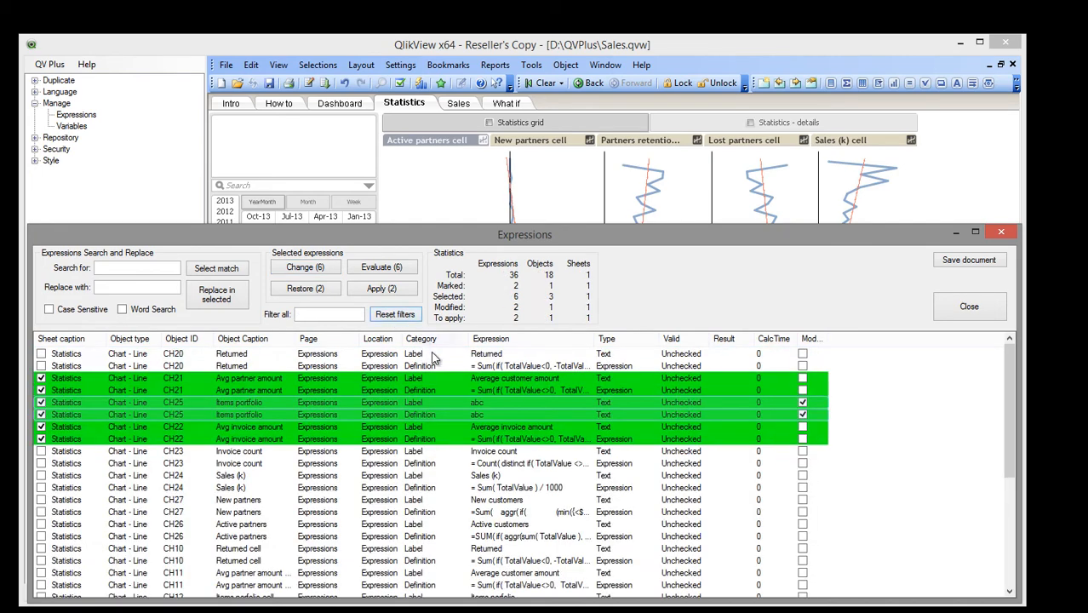
pyautogui.moveTo(491, 422)
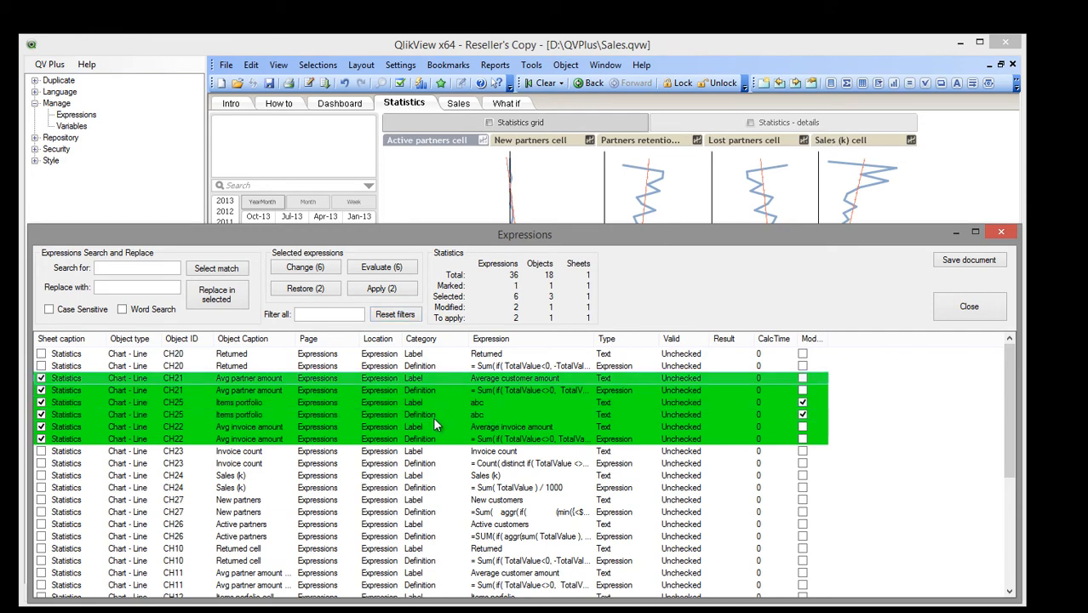
# Open the grid's right-click Select submenu to select all expression rows
pyautogui.rightClick(418, 438)
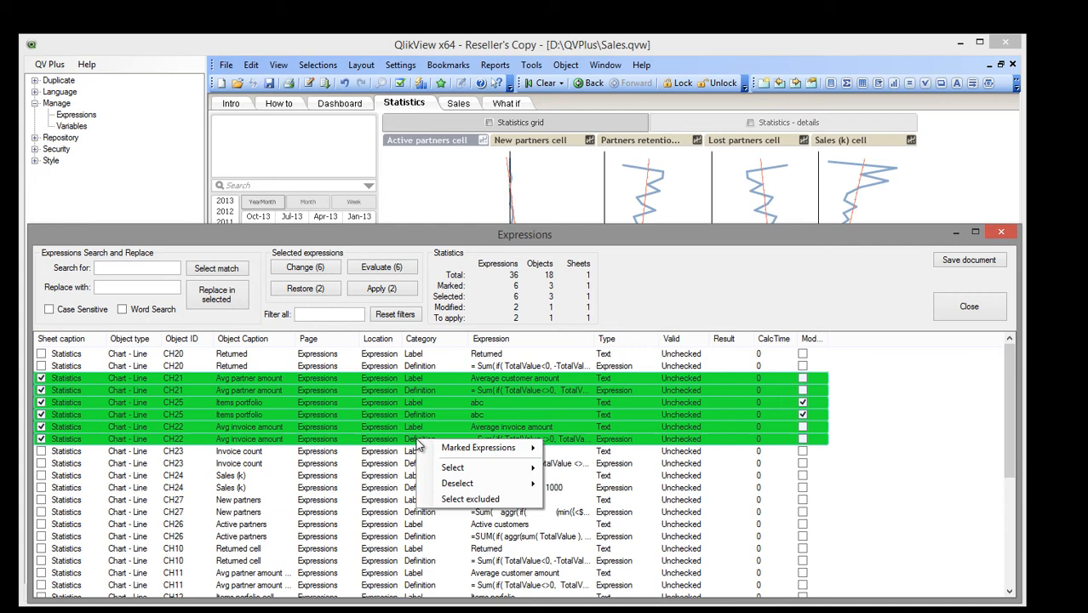
pyautogui.moveTo(478, 446)
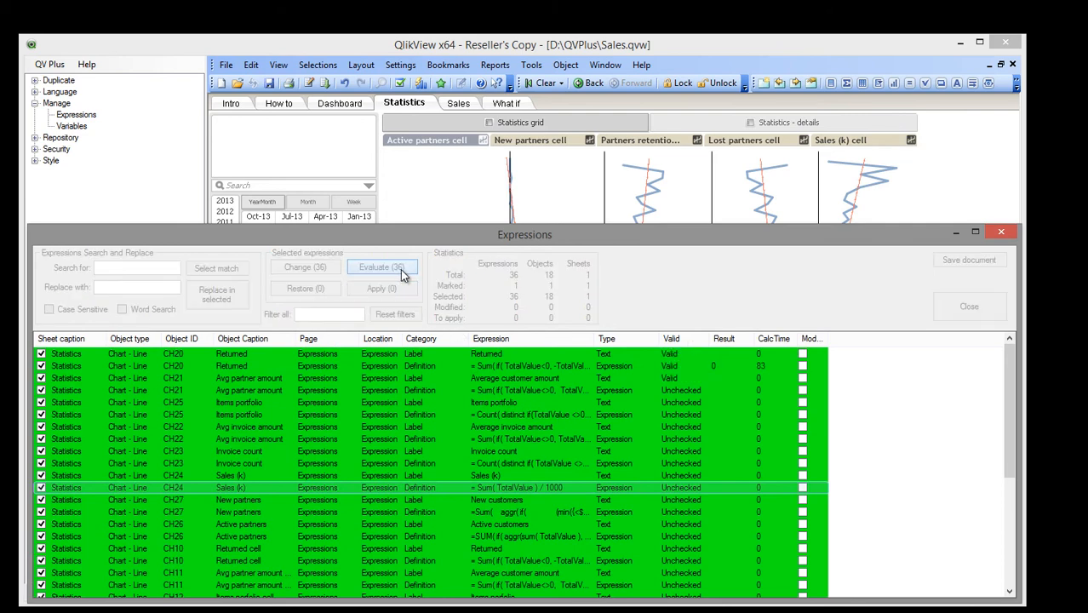
# Evaluate all 36 expressions and filter the Valid column to the single Error row
pyautogui.click(382, 268)
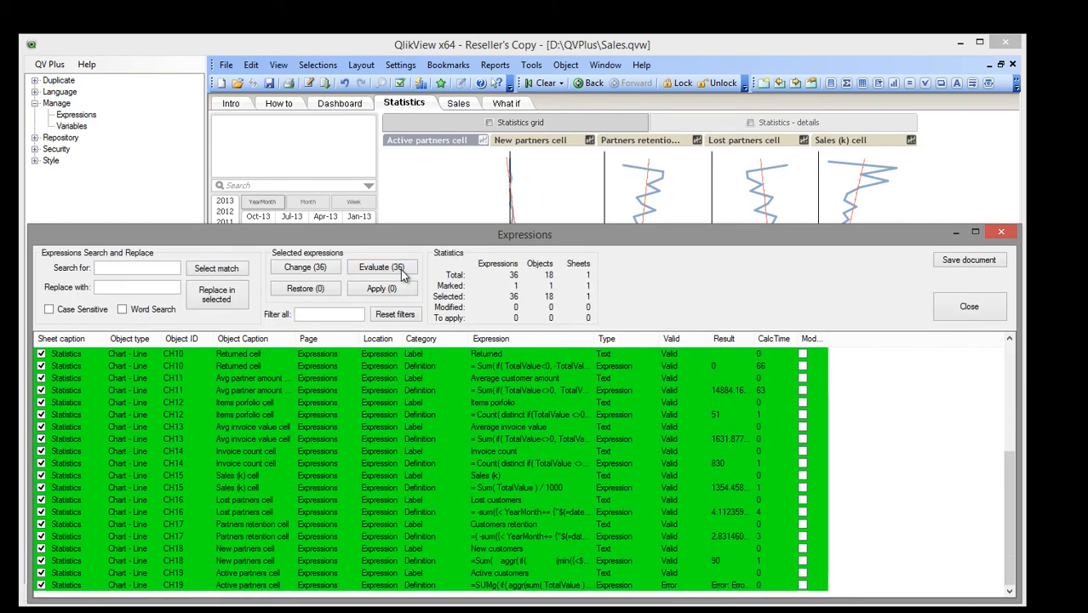
pyautogui.moveTo(664, 330)
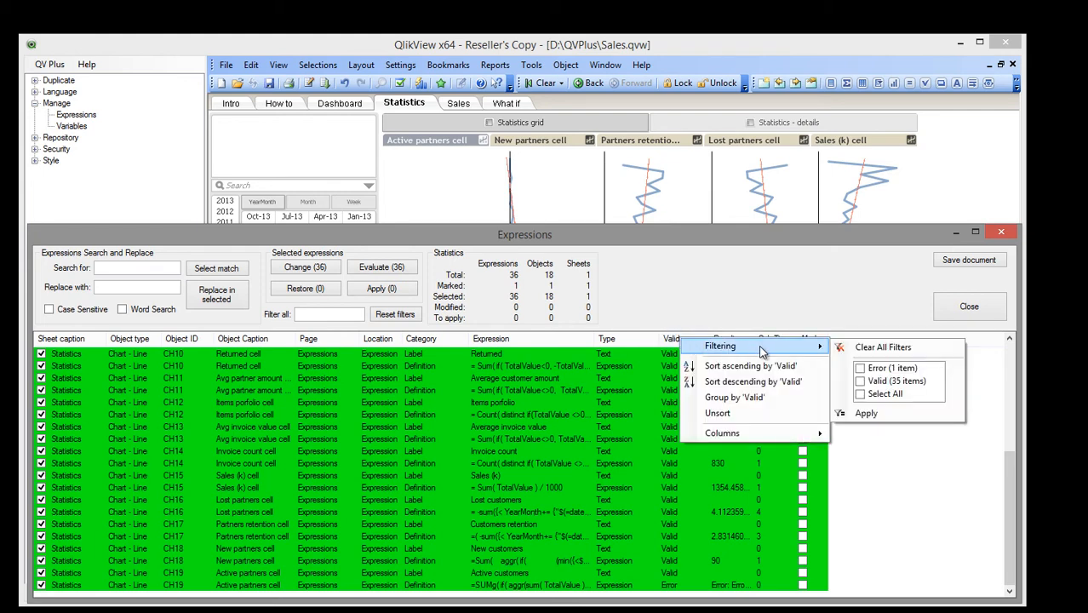
pyautogui.click(860, 368)
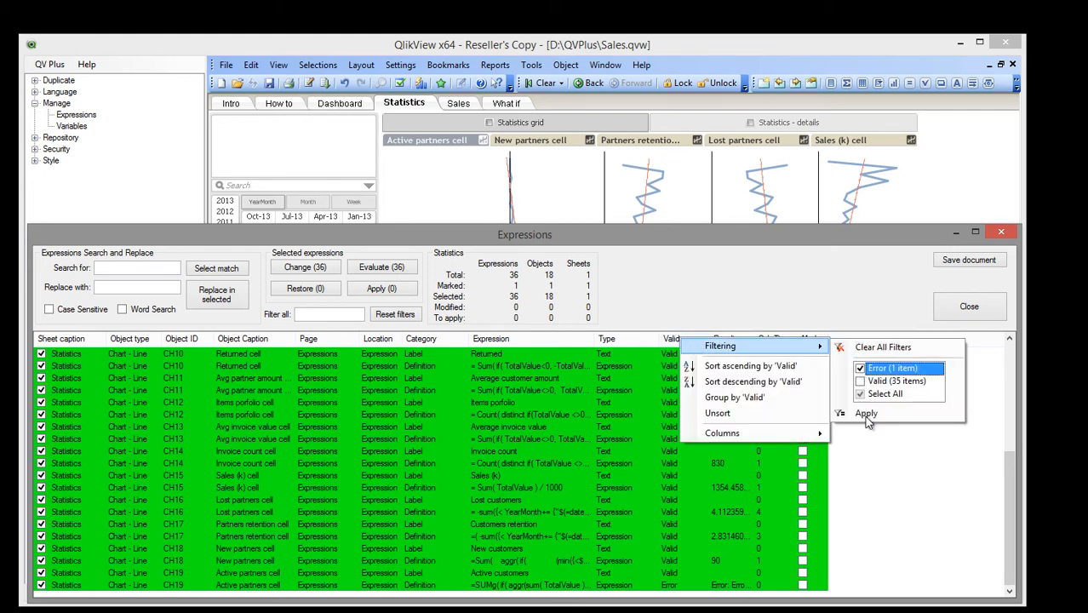
pyautogui.click(865, 413)
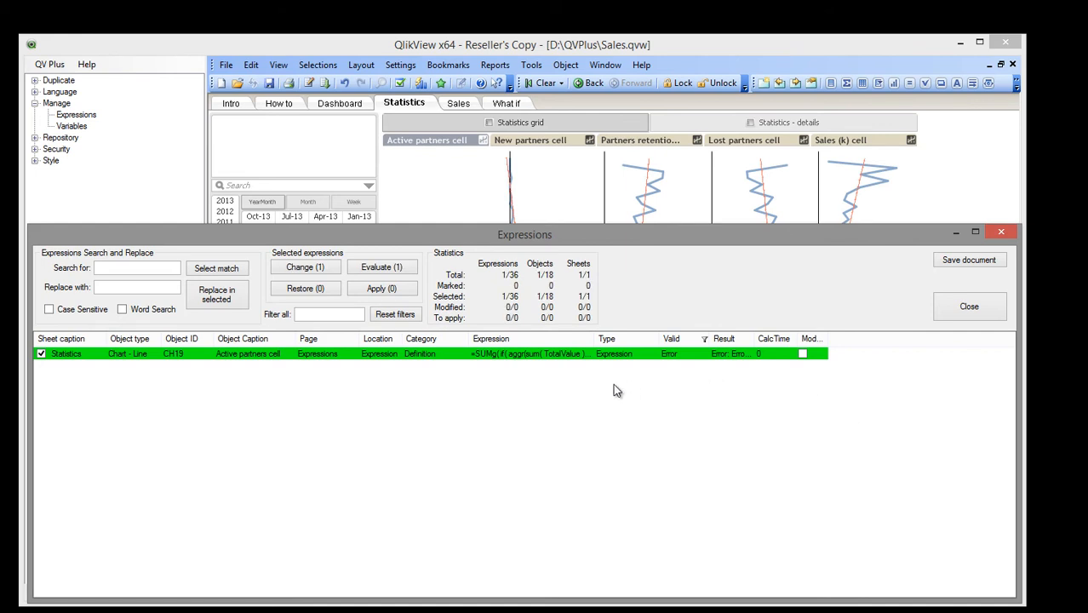
pyautogui.moveTo(498, 365)
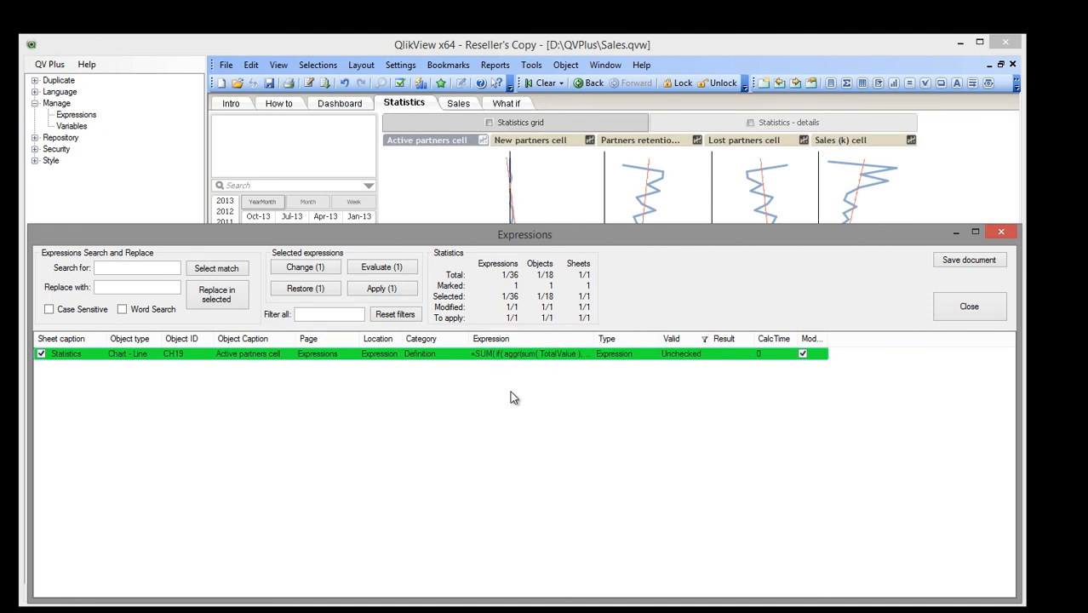
# Apply the corrected =SUM( expression to chart CH19 and confirm the save prompt
pyautogui.click(381, 288)
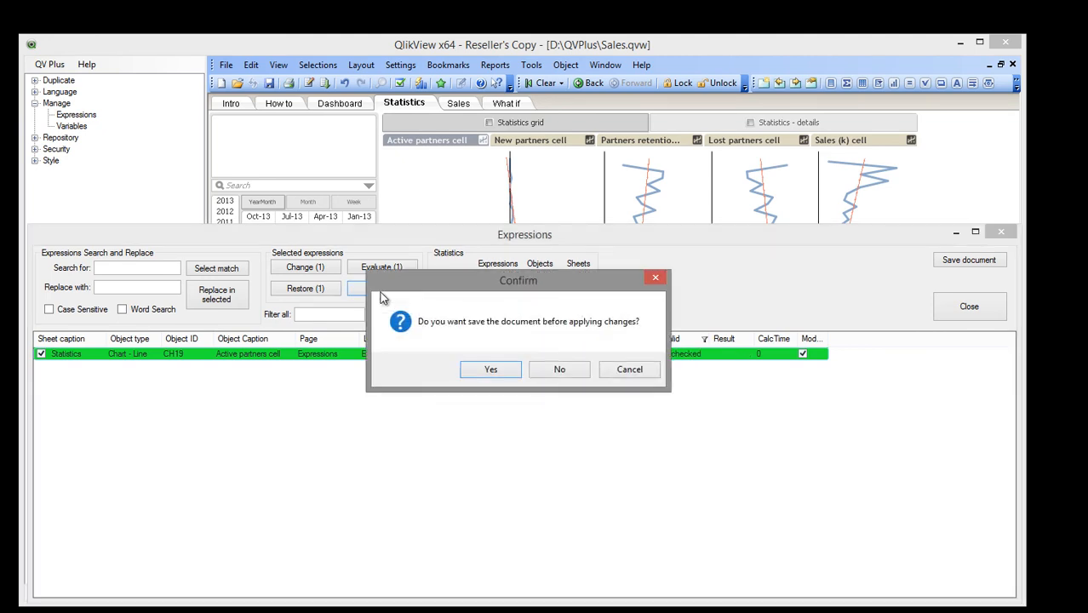
pyautogui.click(559, 368)
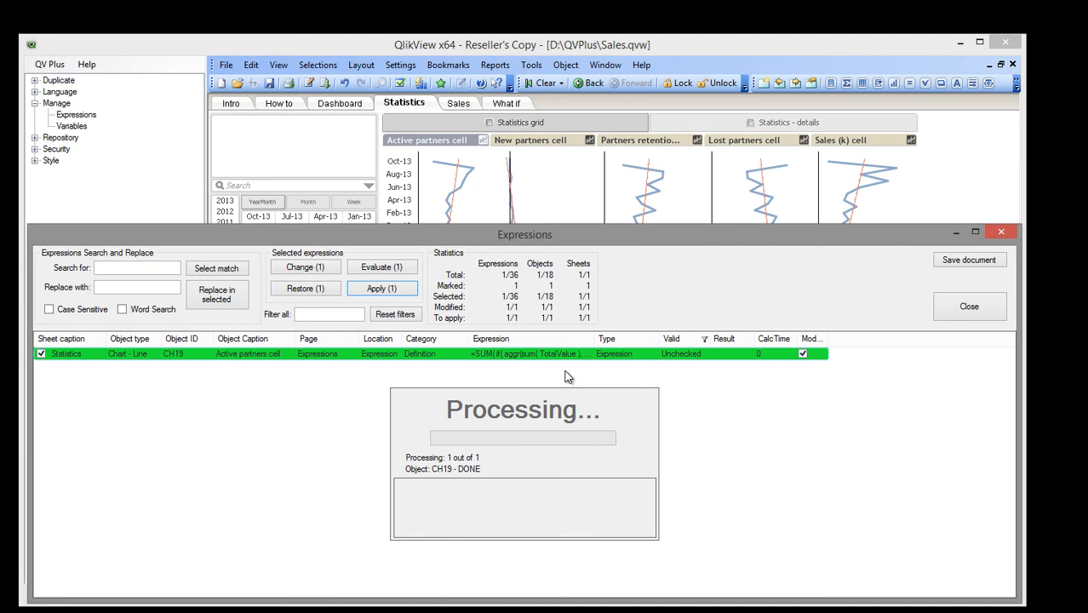